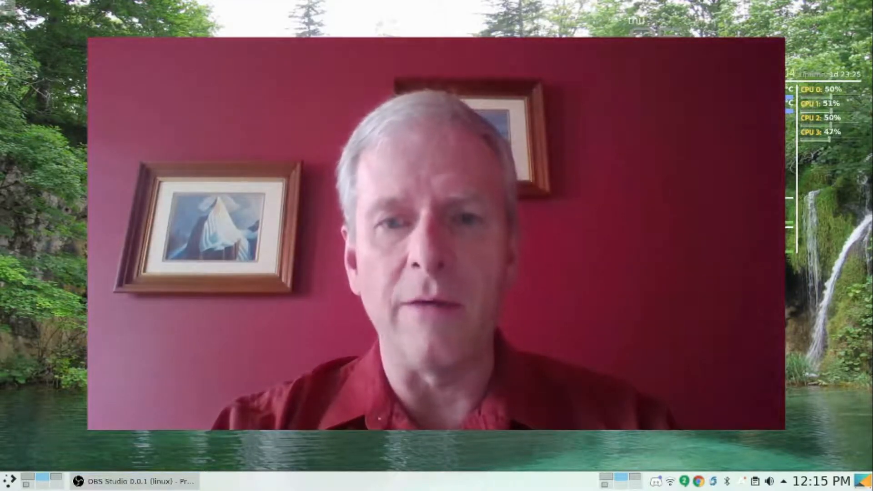
- Bring the OBS Studio main window to the front from the taskbar
left_click(134, 480)
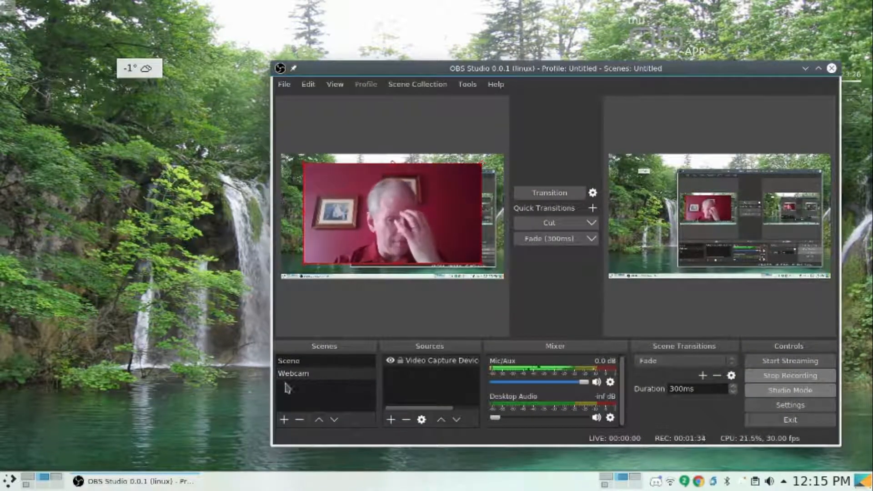
- Create a new empty scene named J
left_click(286, 420)
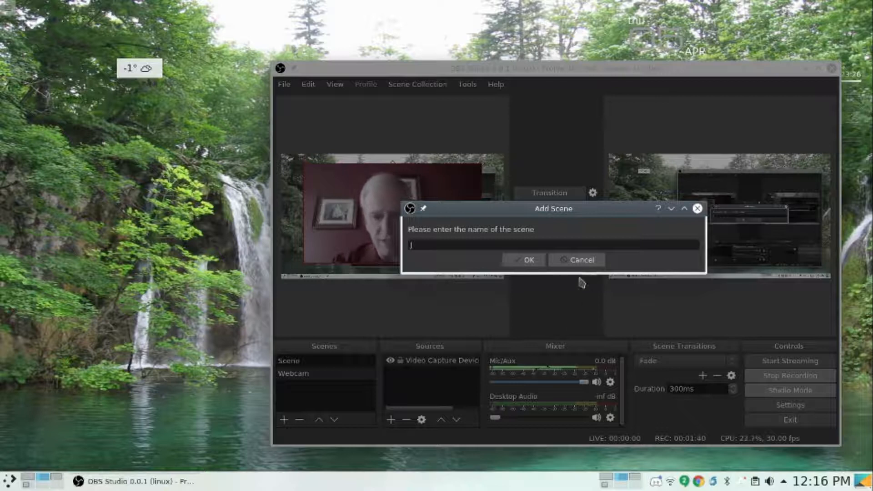
left_click(524, 260)
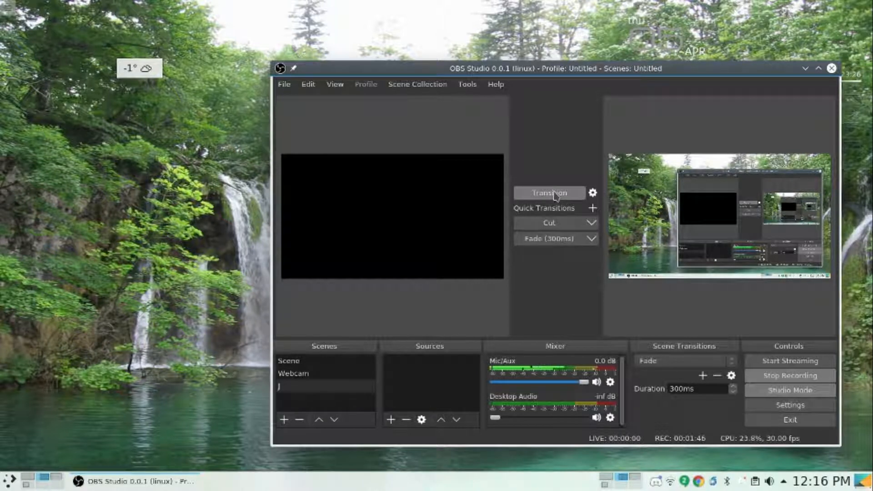
mouse_move(673, 105)
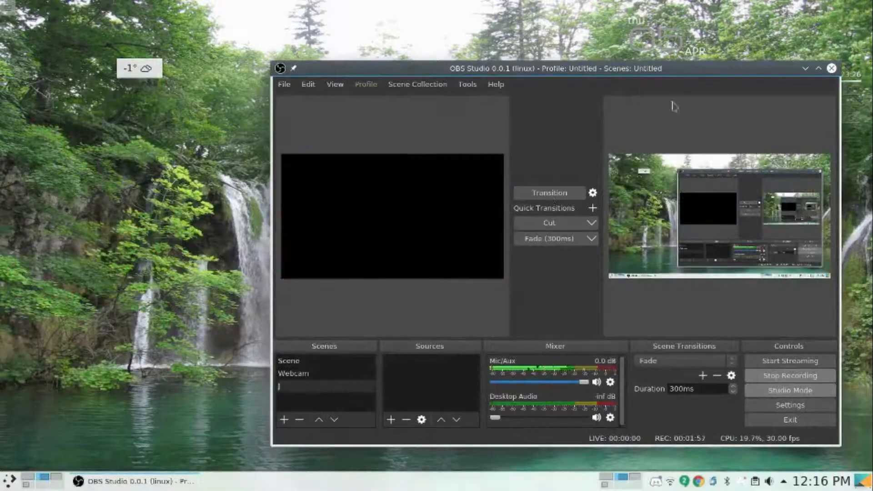
mouse_move(416, 362)
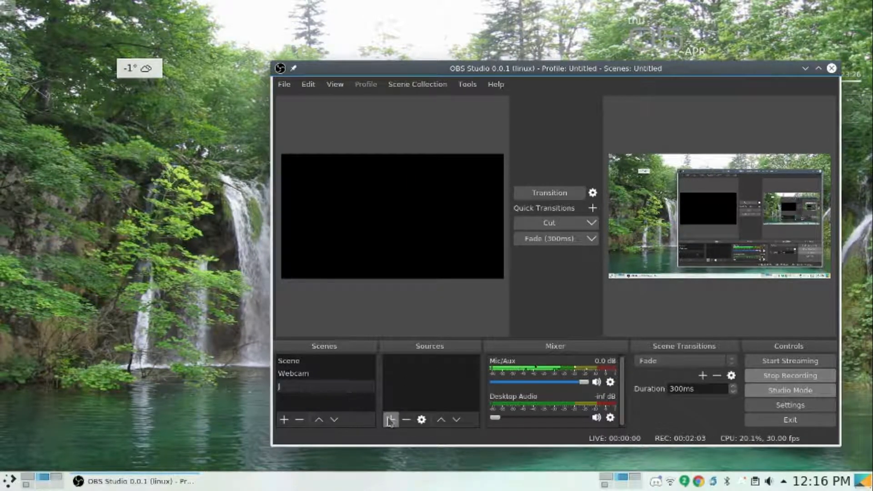
mouse_move(392, 421)
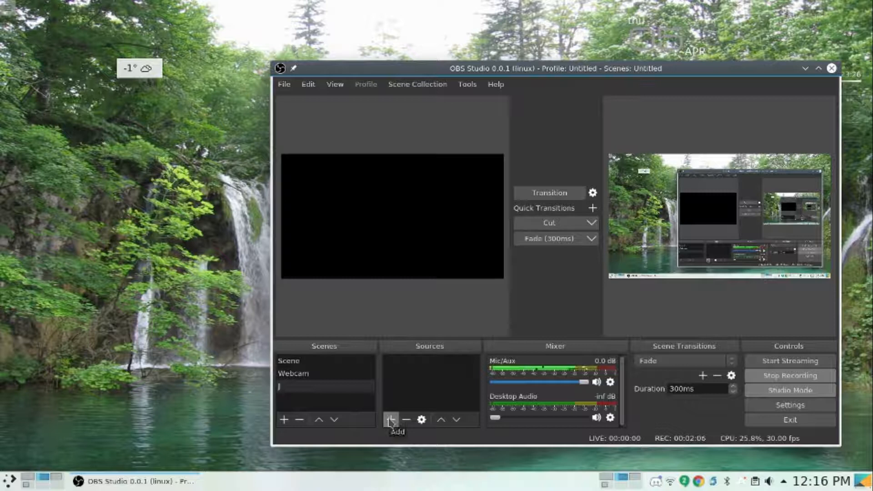
- Add a Screen Capture (XSHM) source named Allofit to scene J, accept its settings, and select it
left_click(392, 420)
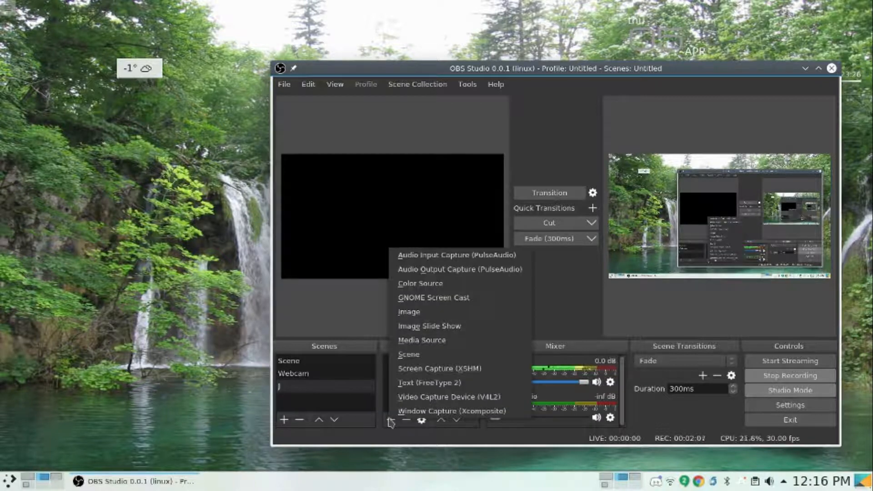
mouse_move(457, 397)
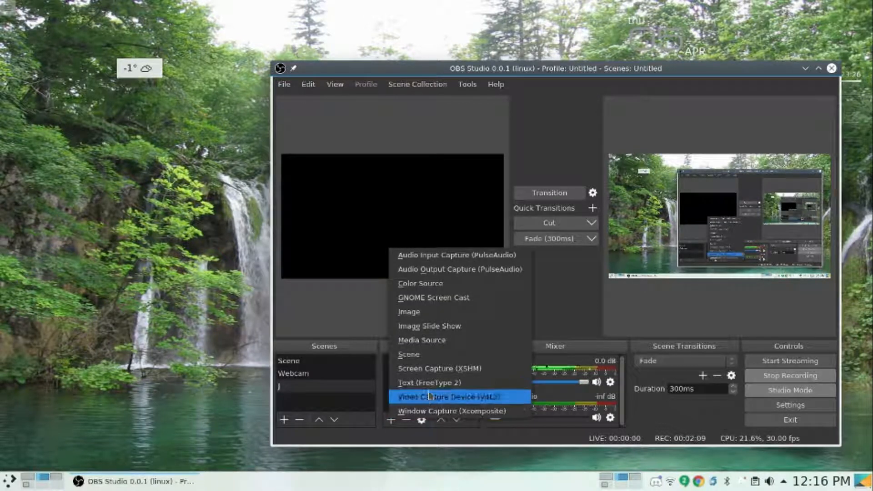
left_click(437, 369)
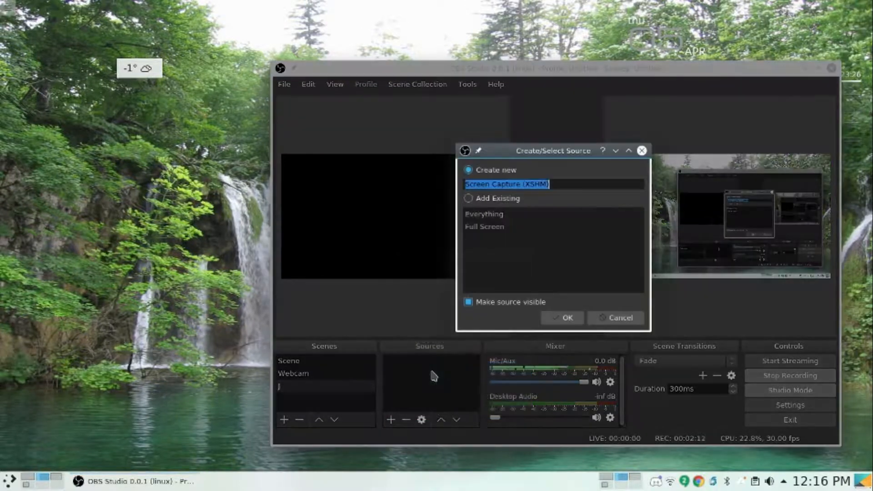
type("Everything")
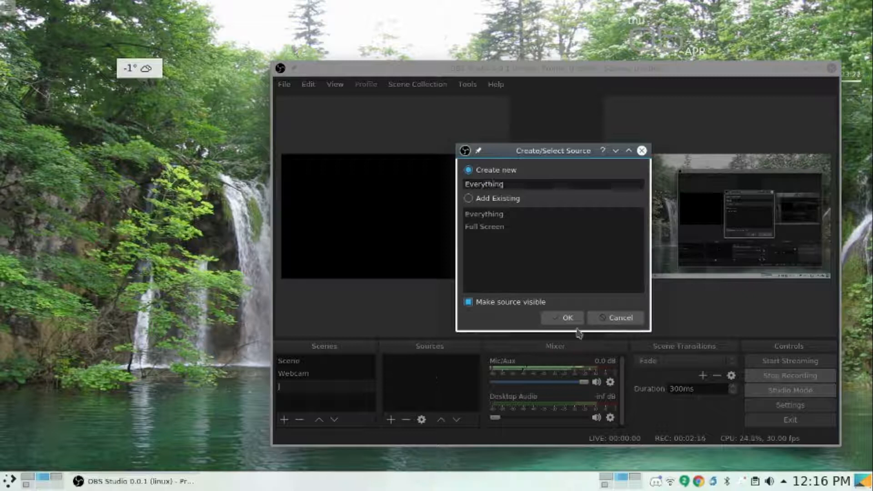
left_click(563, 318)
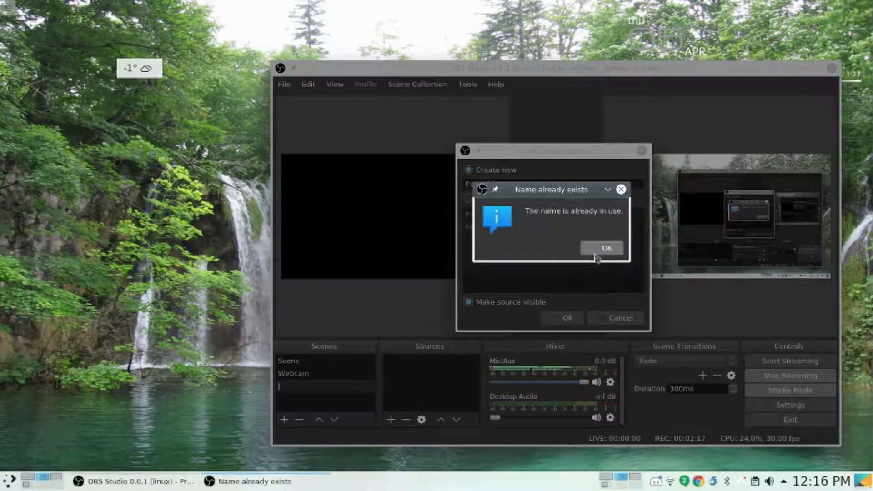
left_click(607, 247)
type("Allofit")
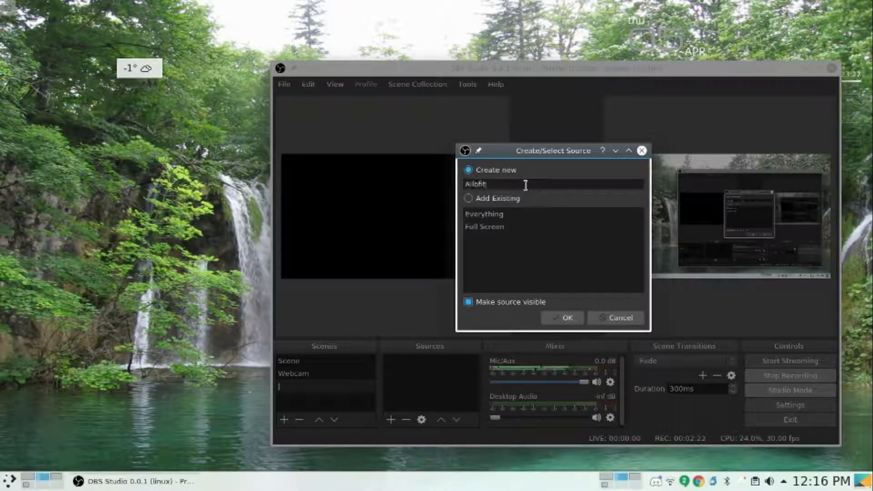
left_click(562, 318)
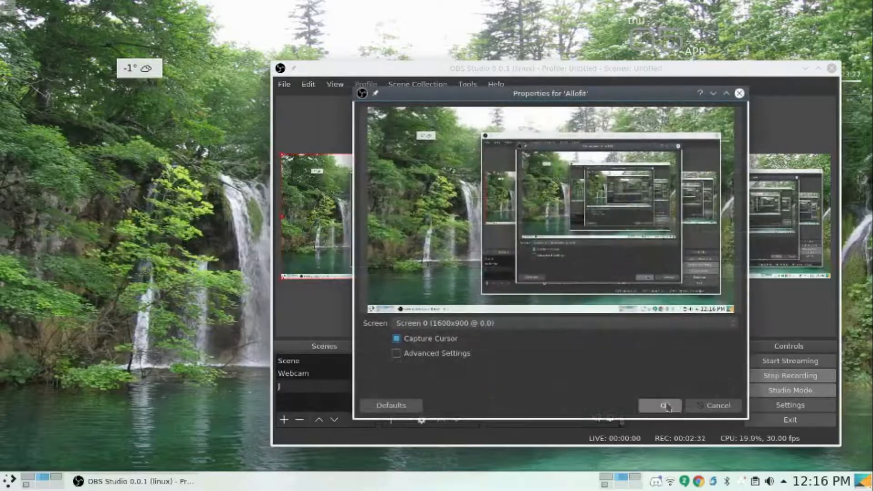
left_click(660, 406)
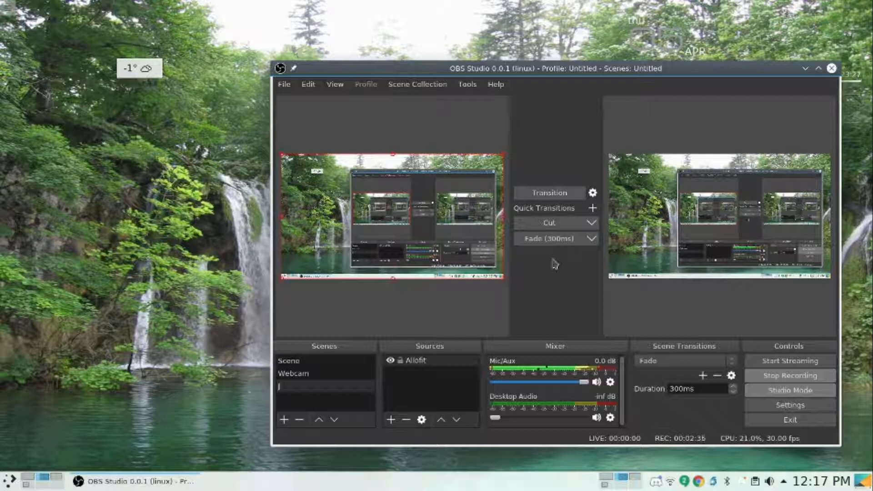
left_click(422, 361)
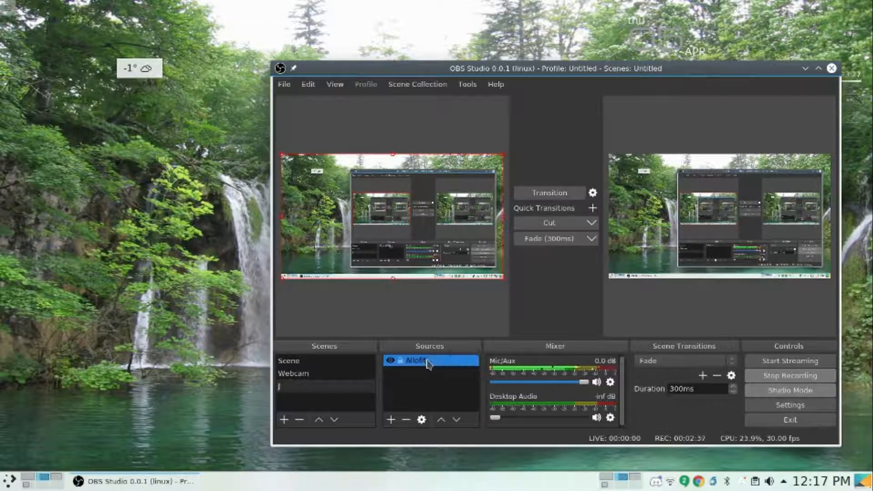
- Delete the Allofit source from scene J, confirming with Yes
right_click(421, 360)
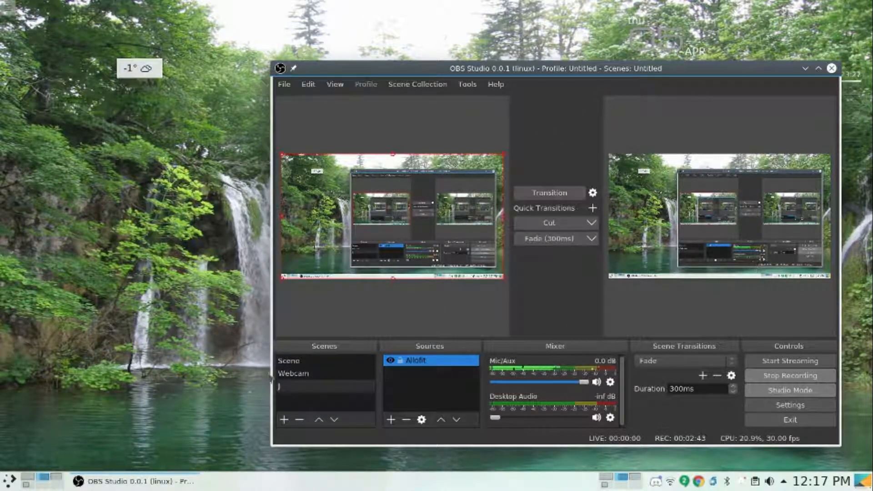
left_click(290, 360)
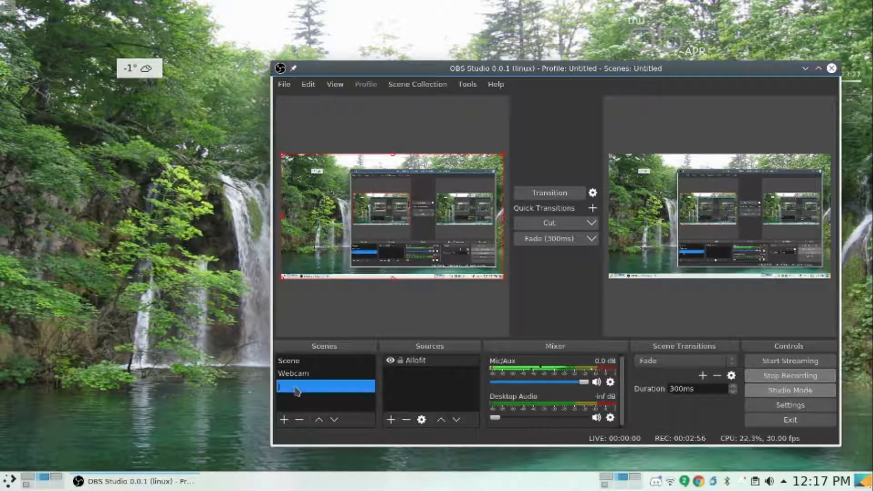
left_click(423, 361)
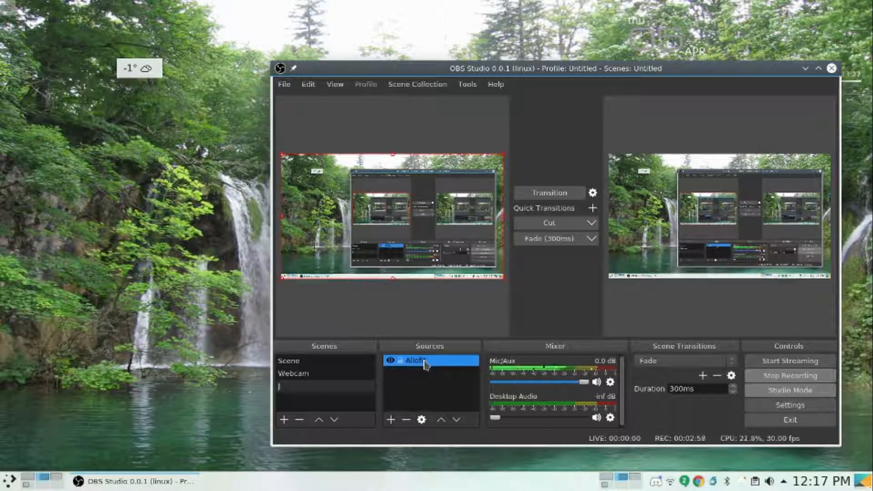
mouse_move(539, 290)
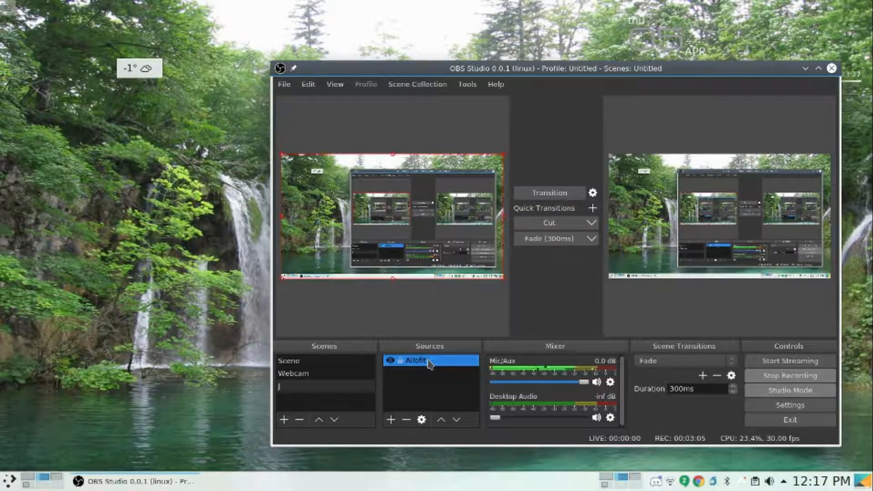
left_click(405, 419)
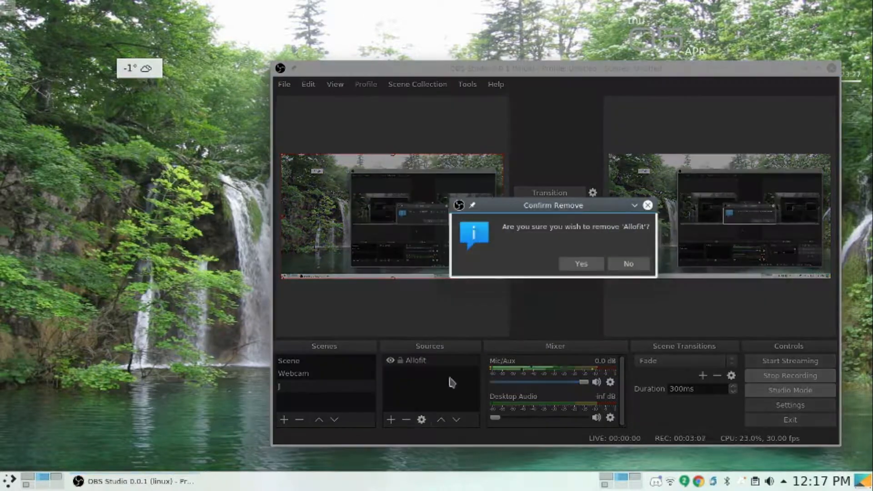
left_click(581, 264)
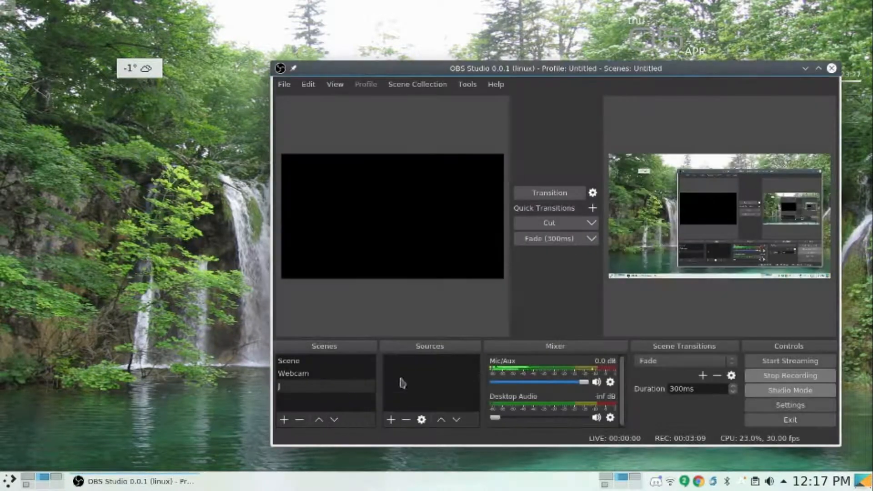
- Create a new Window Capture (Xcomposite) source in scene J and pick a window to capture
left_click(393, 420)
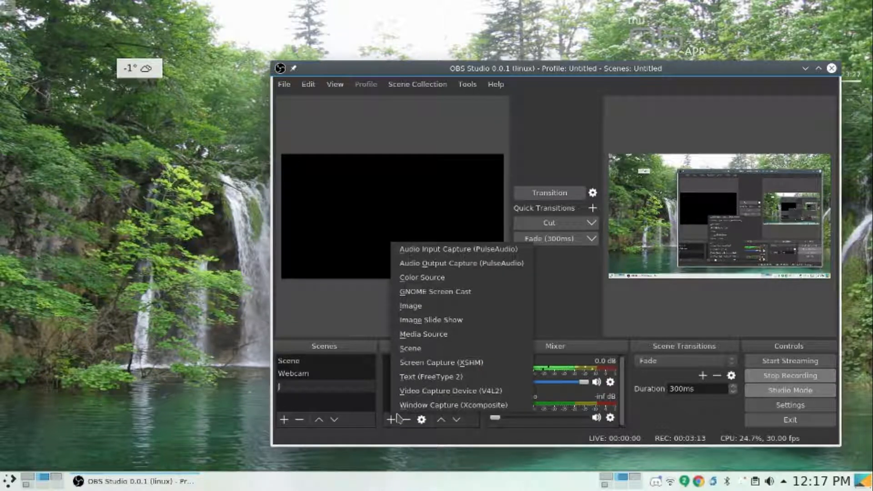
mouse_move(453, 405)
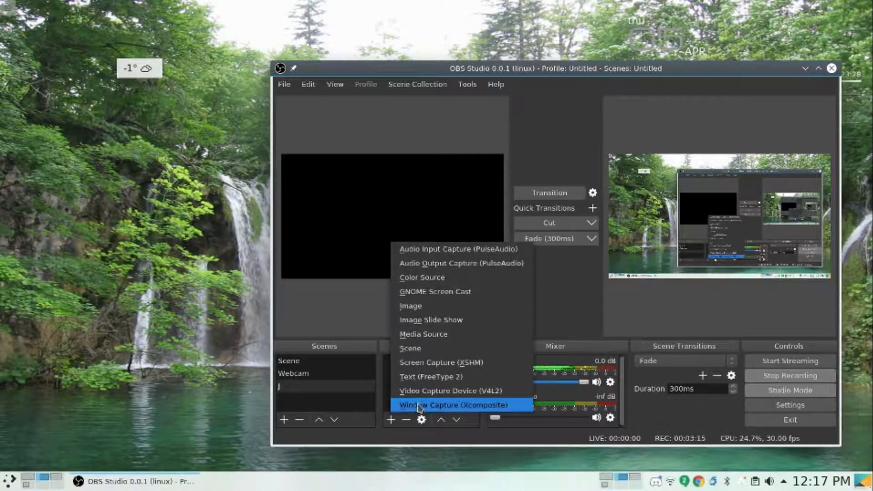
left_click(454, 405)
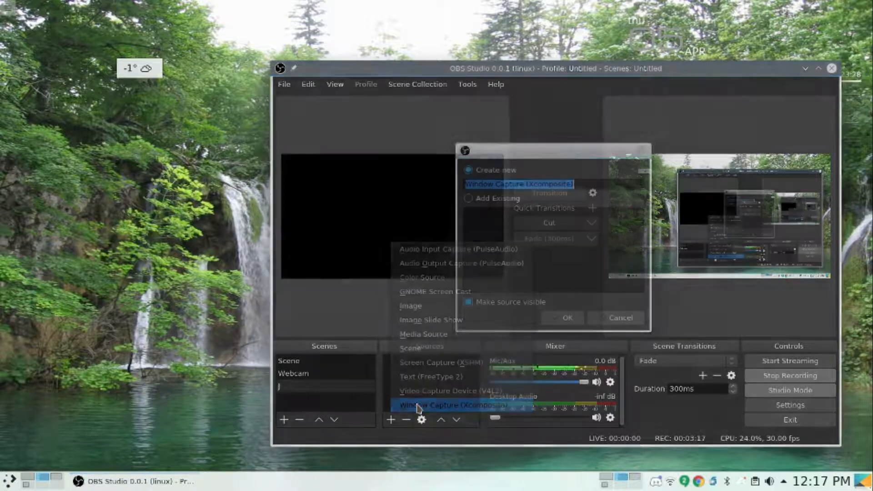
left_click(450, 405)
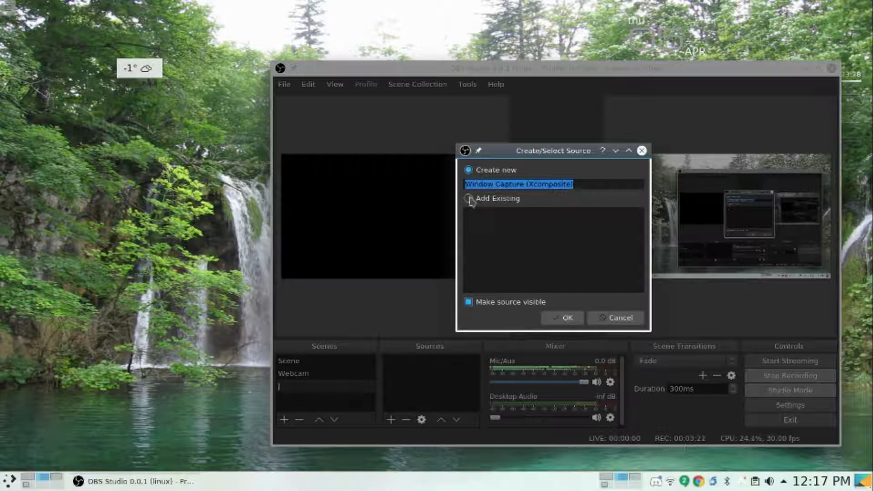
left_click(468, 199)
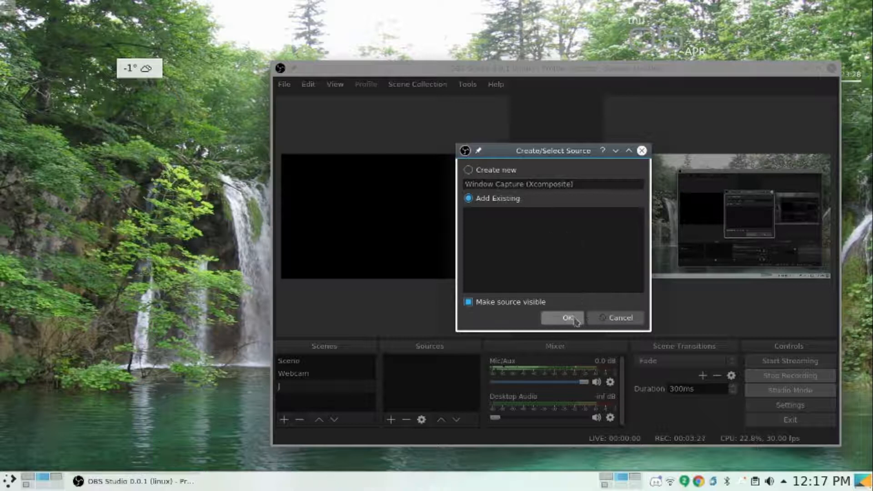
left_click(468, 170)
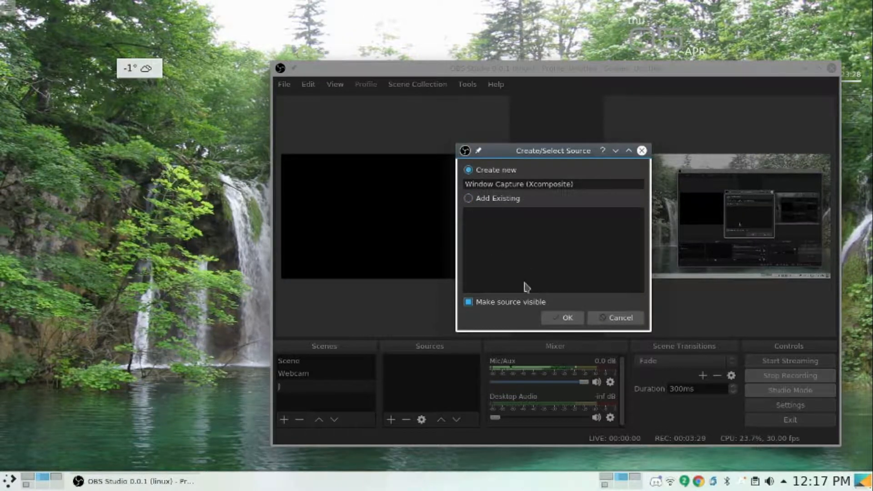
left_click(563, 317)
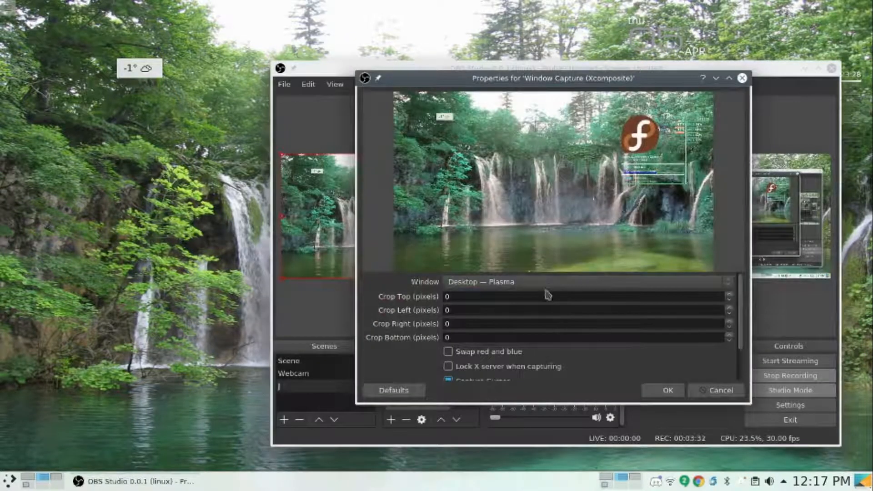
left_click(585, 282)
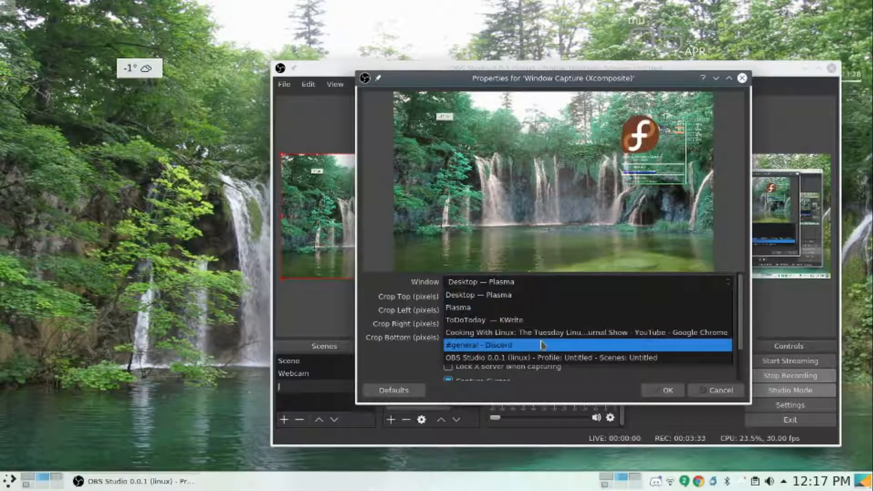
left_click(551, 358)
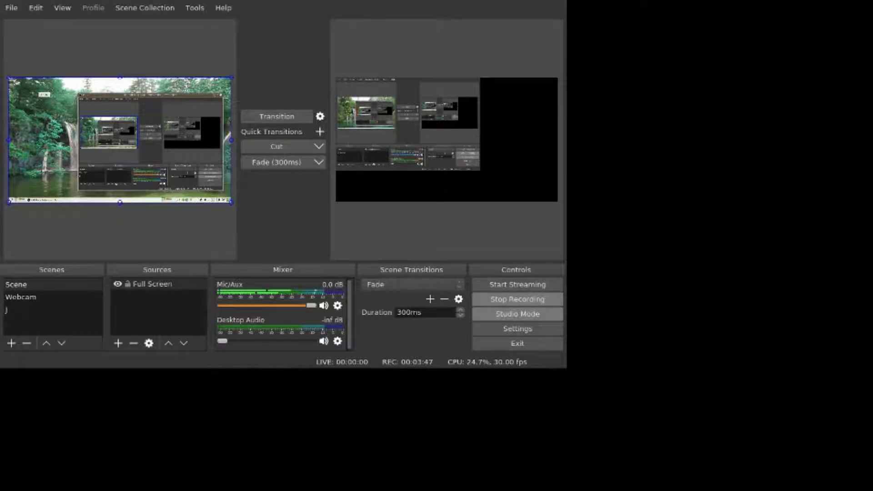
mouse_move(320, 223)
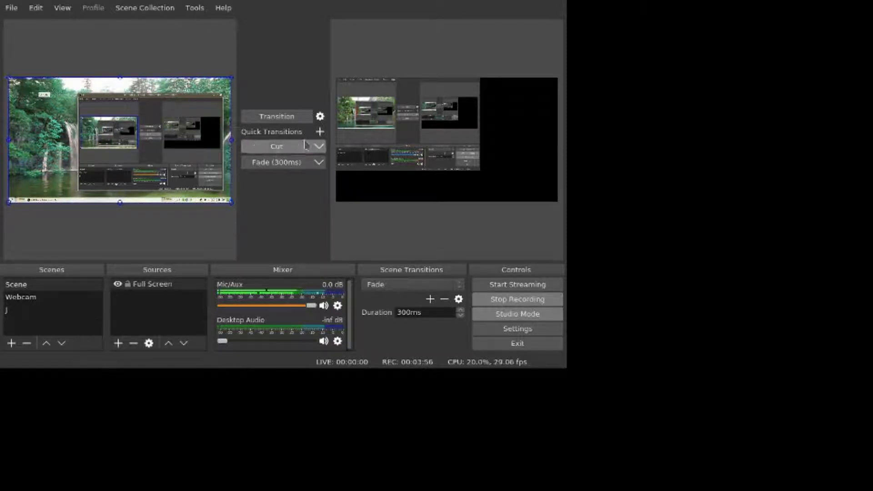
- Set the OBS Studio window as the capture target and confirm
left_click(27, 284)
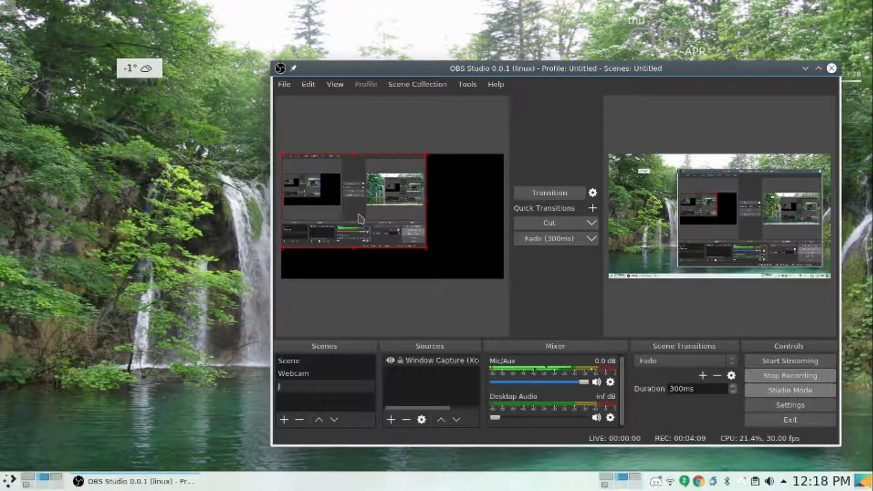
mouse_move(475, 286)
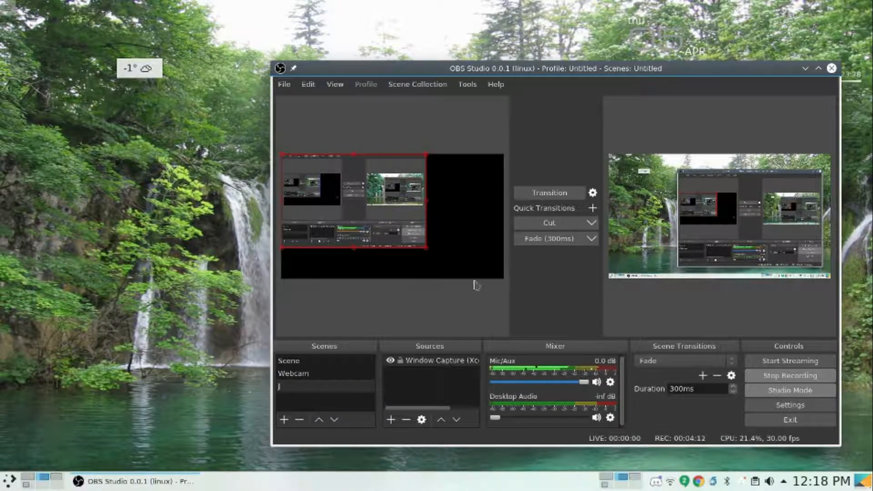
mouse_move(394, 352)
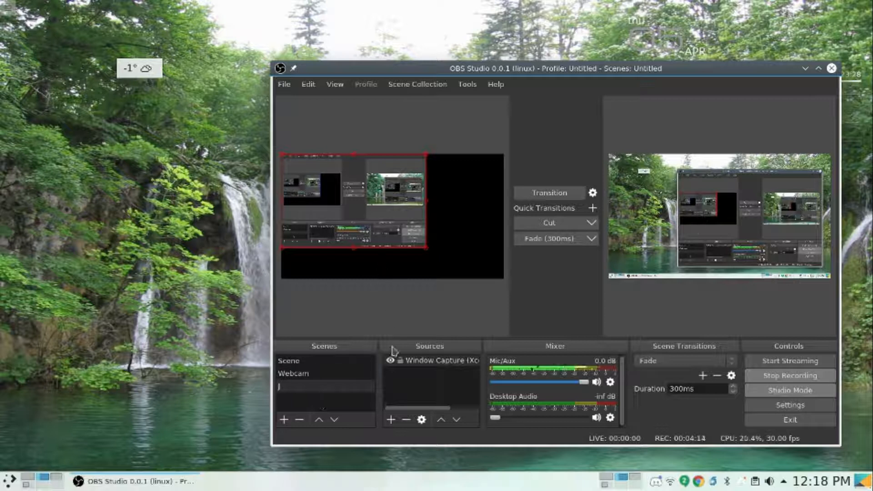
- Remove the Window Capture source from scene J, then switch to the Scene scene
right_click(427, 360)
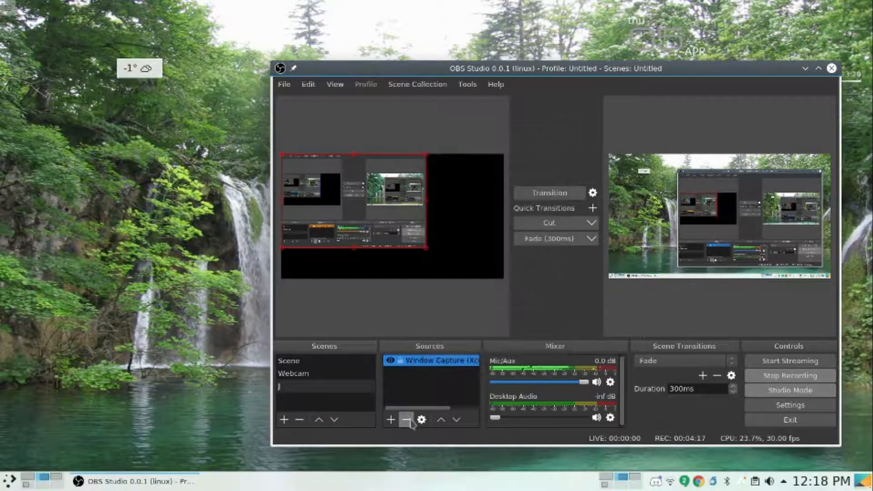
left_click(407, 419)
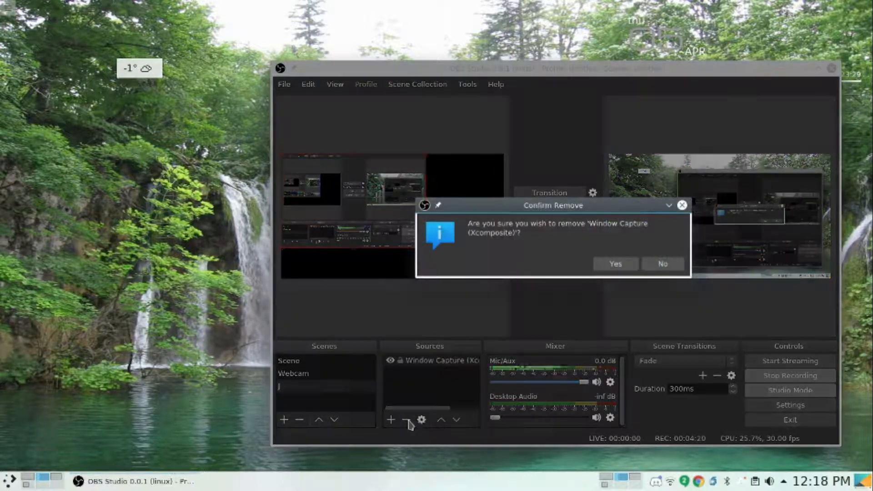
left_click(616, 263)
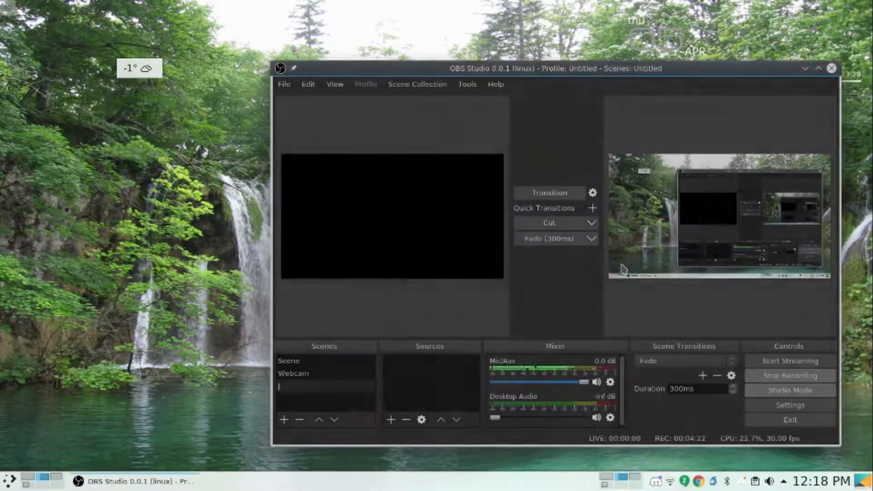
left_click(289, 361)
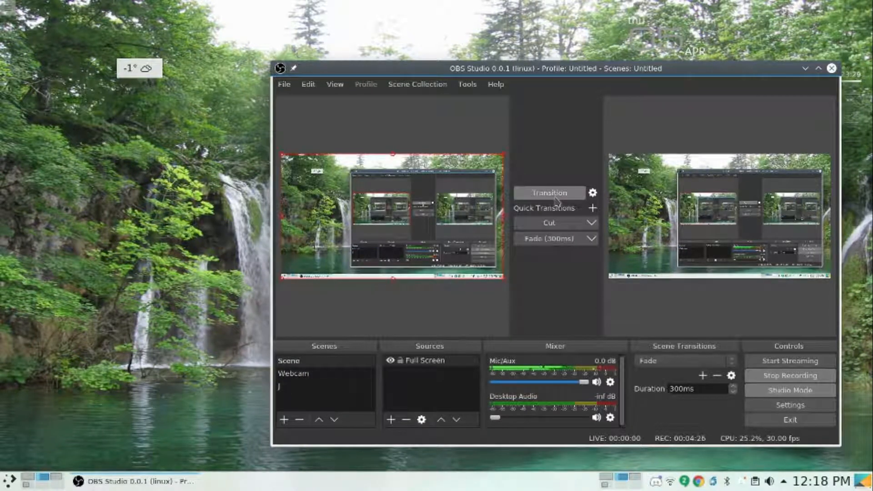
- Return to scene J and add a Screen Capture (XSHM) source named Allofit2
left_click(301, 387)
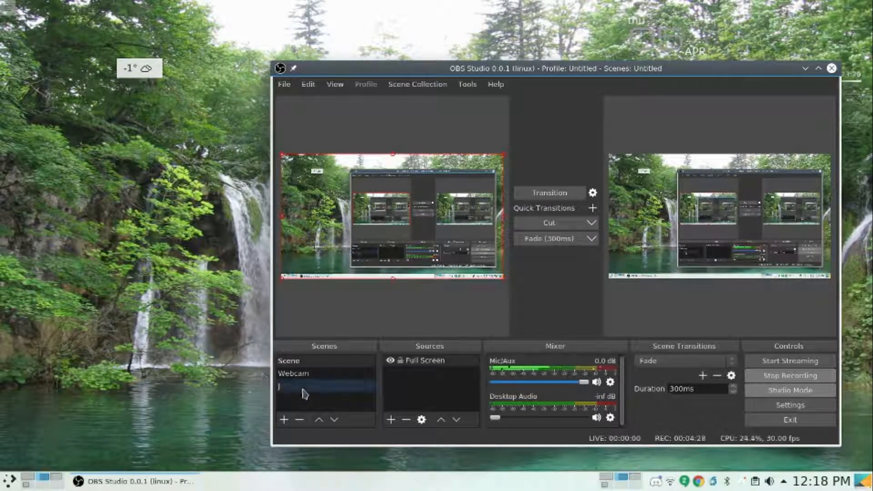
left_click(324, 386)
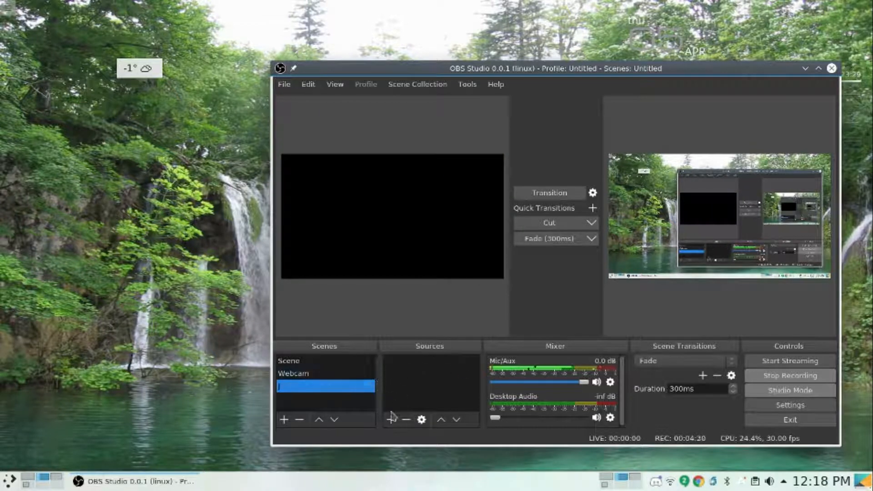
left_click(389, 419)
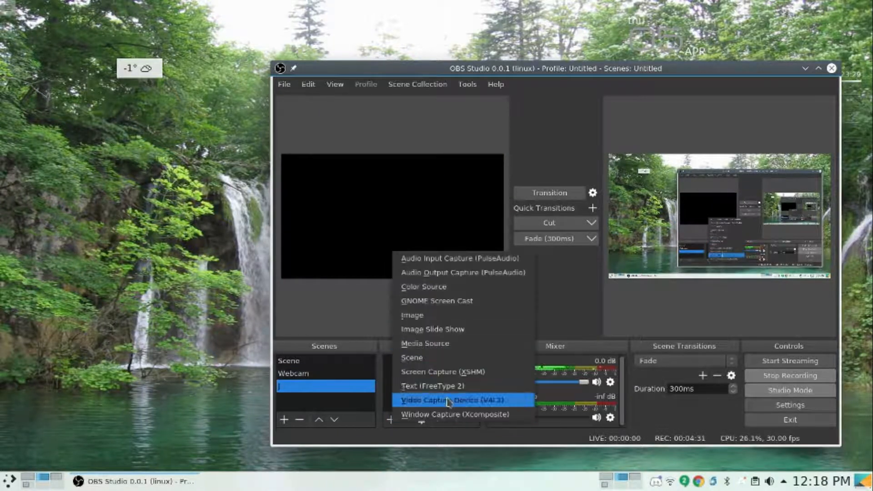
mouse_move(457, 414)
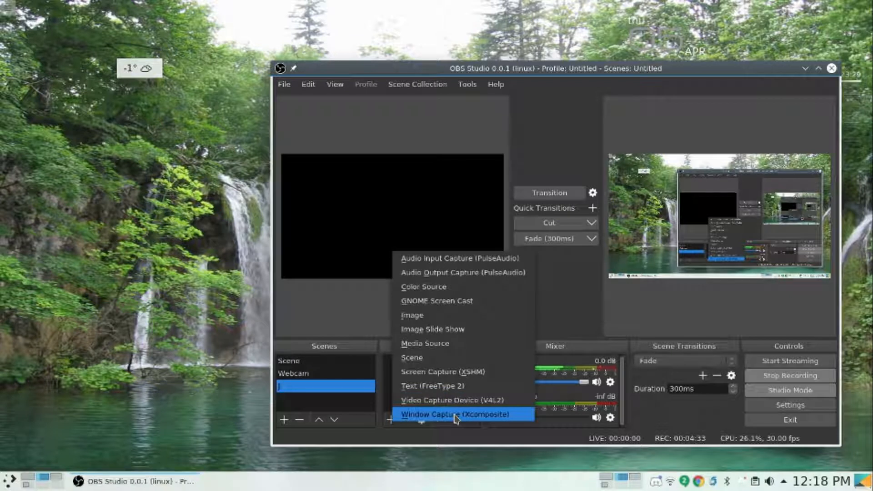
mouse_move(456, 400)
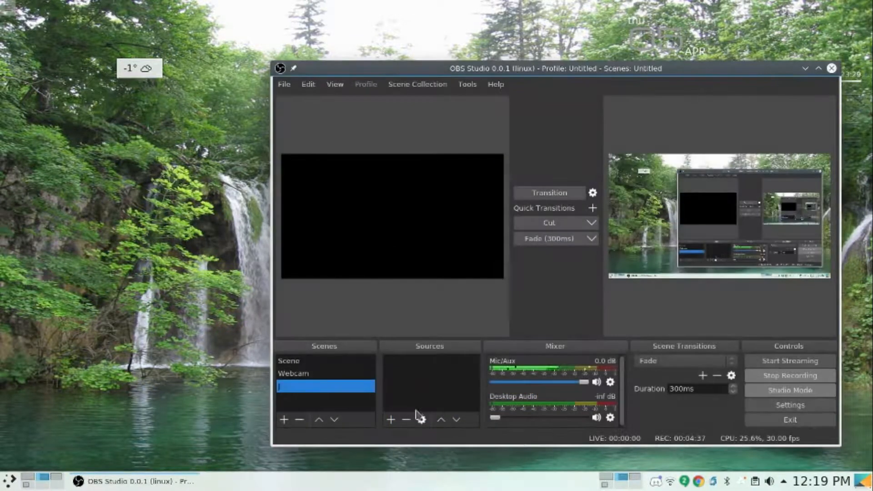
left_click(393, 420)
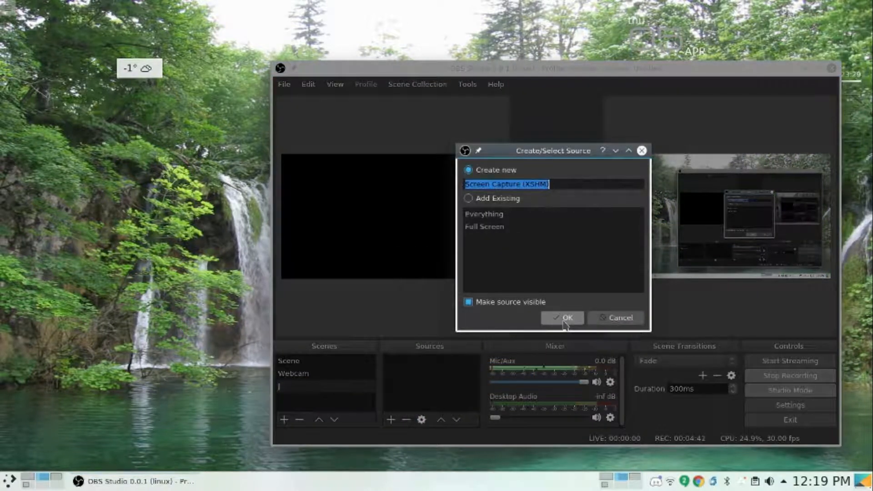
type("A")
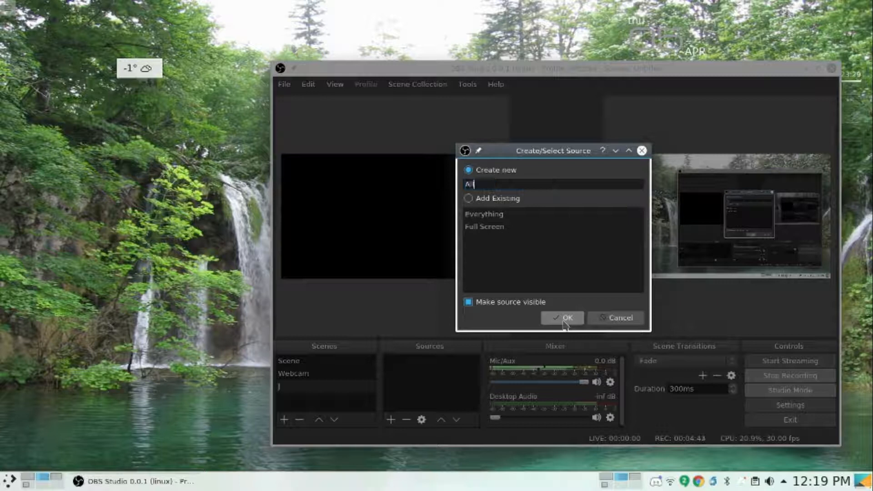
type("Allofit2")
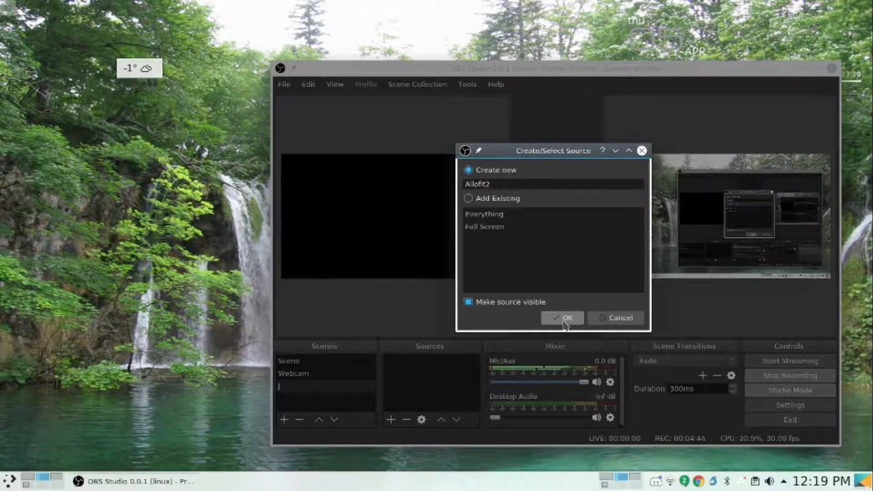
left_click(562, 317)
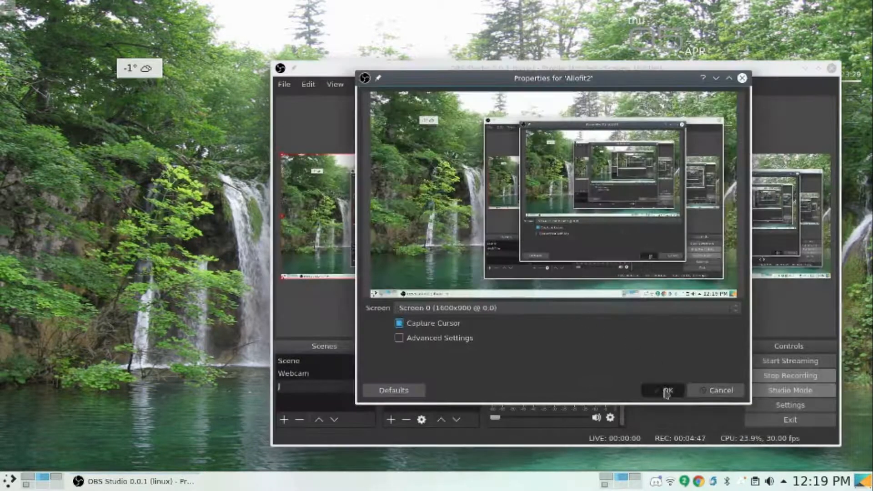
left_click(670, 390)
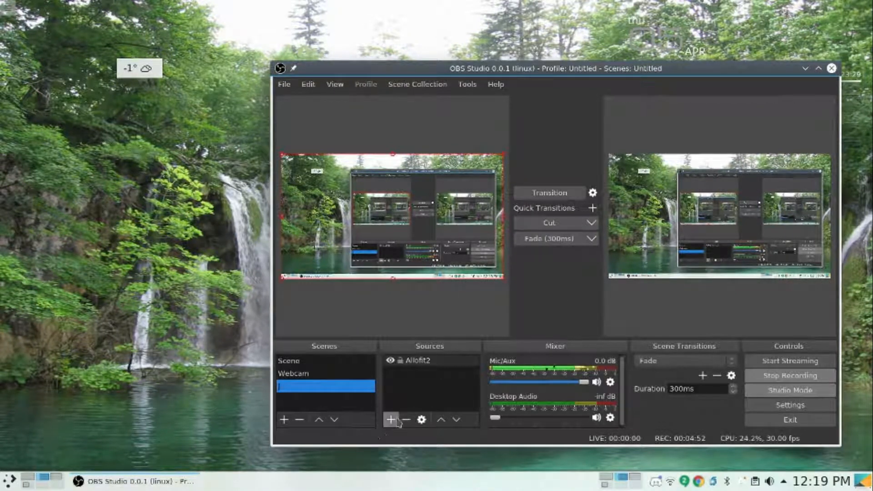
- Add a Video Capture Device (V4L2) source named MyWebcam using the HD WebCam
left_click(392, 419)
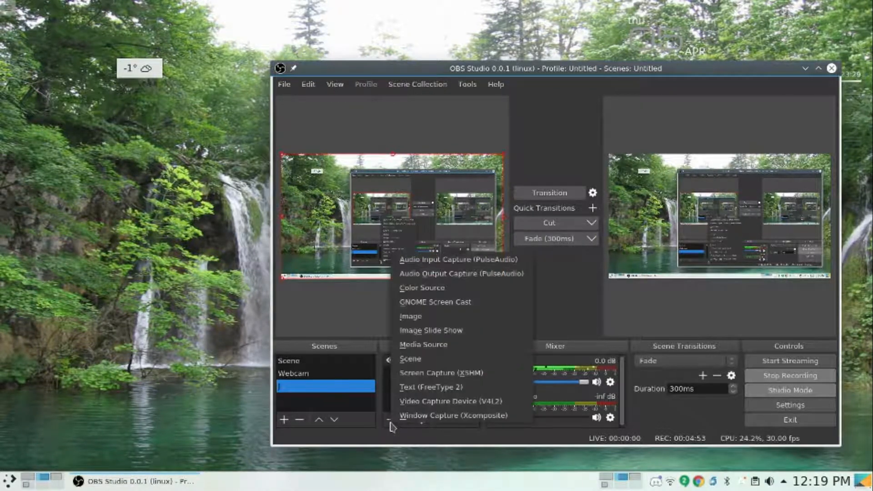
mouse_move(446, 401)
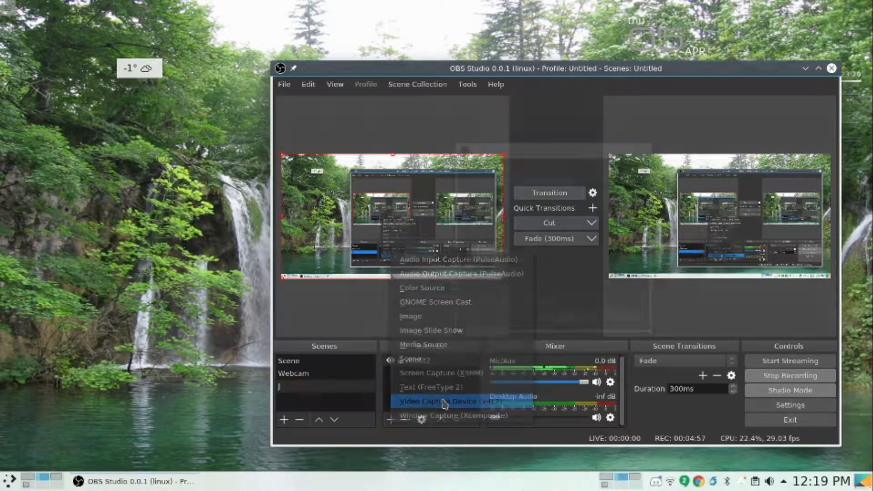
left_click(440, 413)
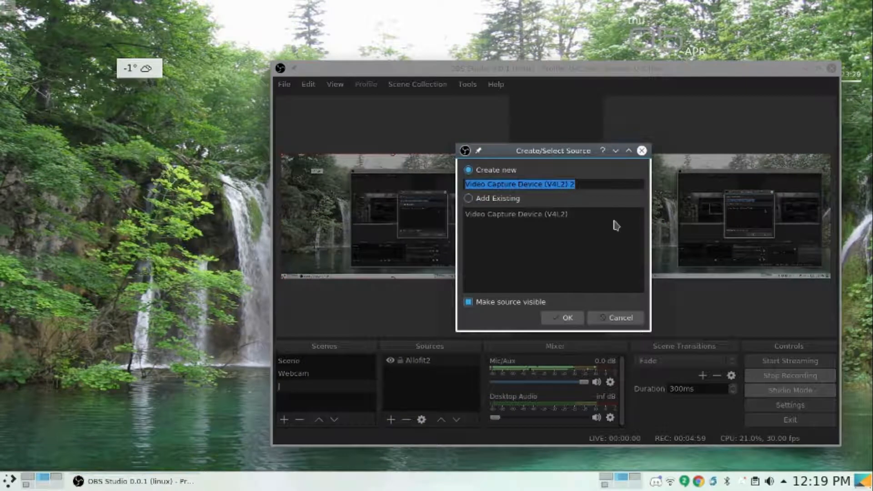
type("MyWebcam")
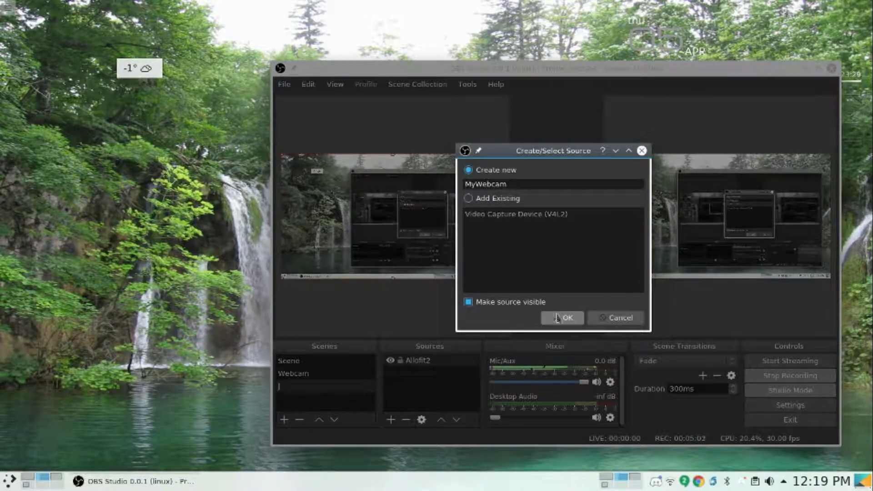
left_click(563, 317)
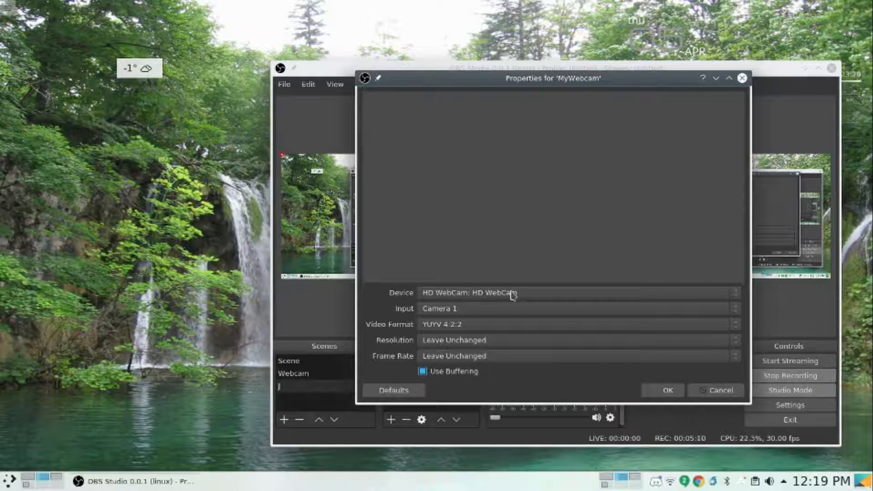
mouse_move(519, 156)
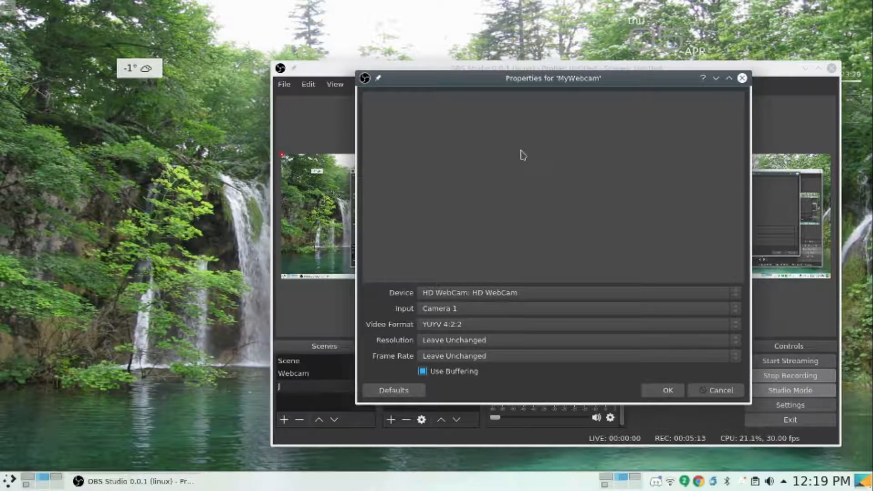
mouse_move(598, 367)
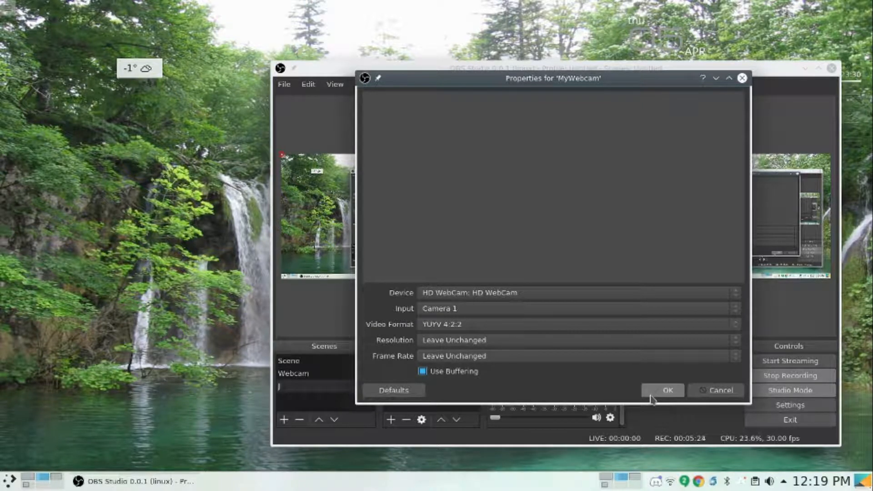
mouse_move(684, 407)
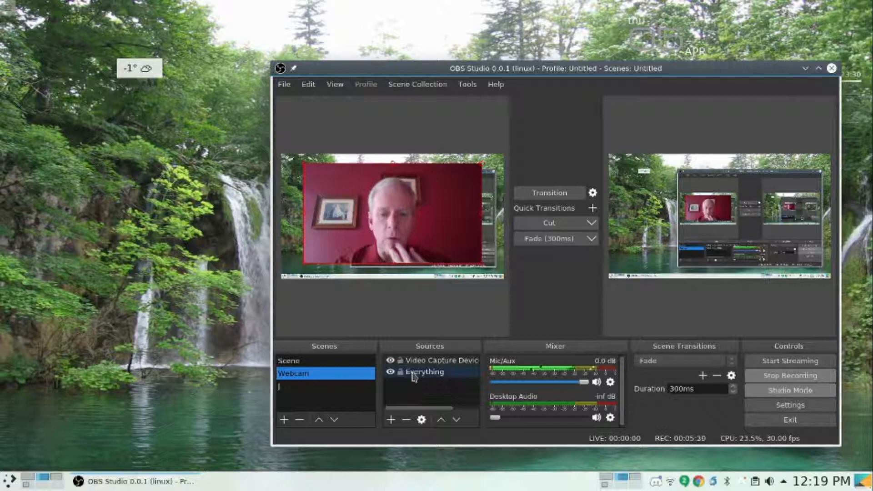
- Close the camera source's properties and return to scene J
right_click(428, 360)
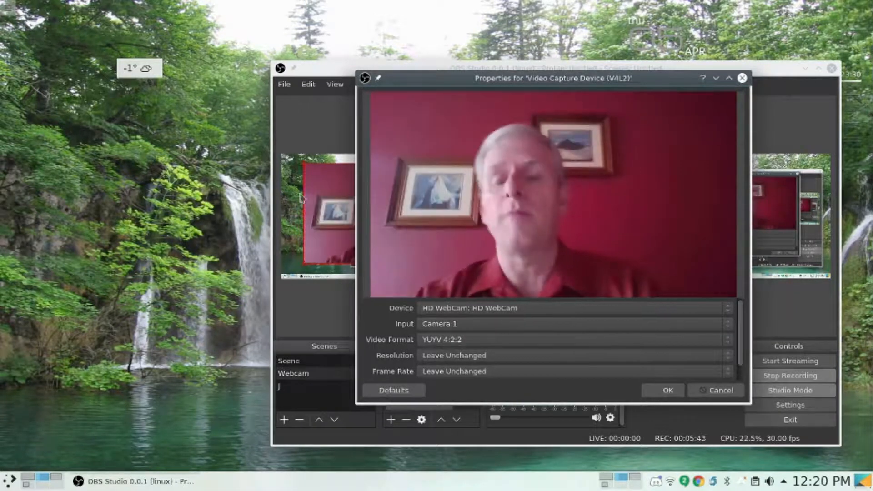
left_click(663, 390)
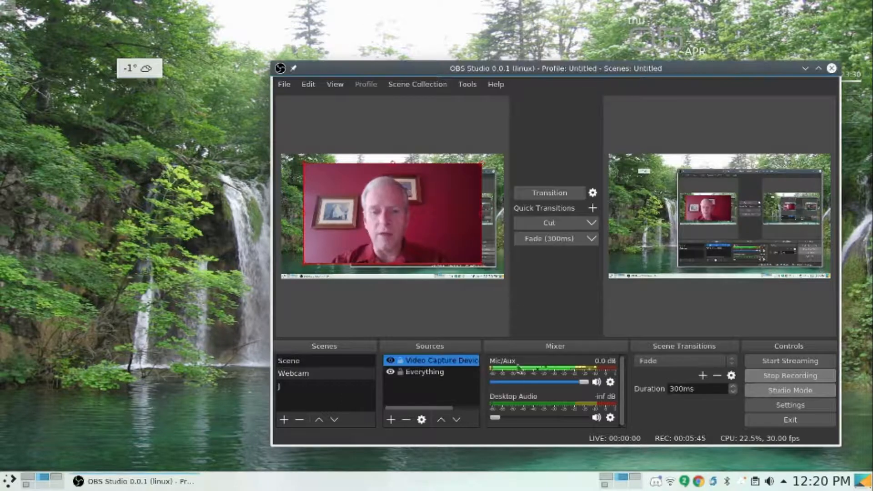
left_click(298, 386)
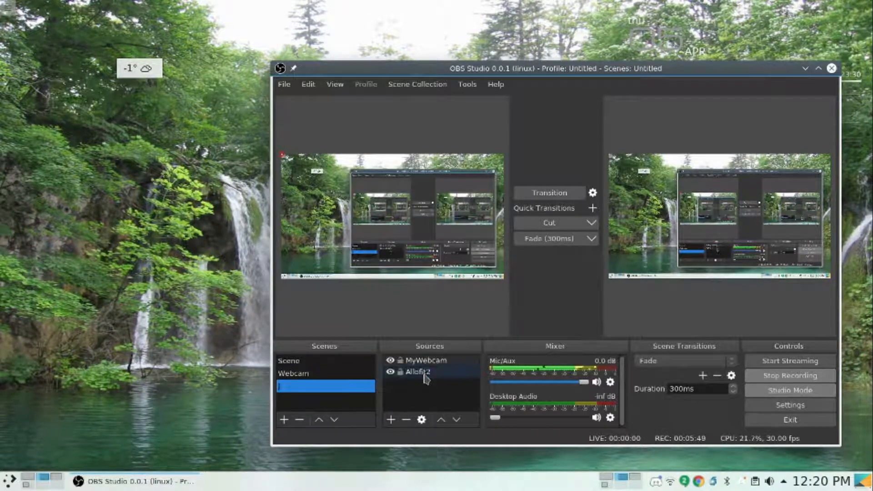
- Select Allofit2, then MyWebcam, so the webcam image shows over the desktop capture
left_click(423, 371)
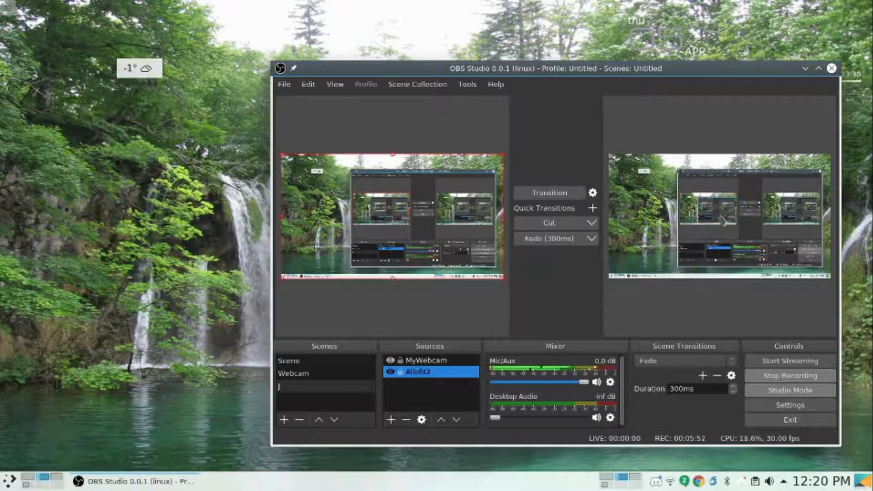
left_click(427, 359)
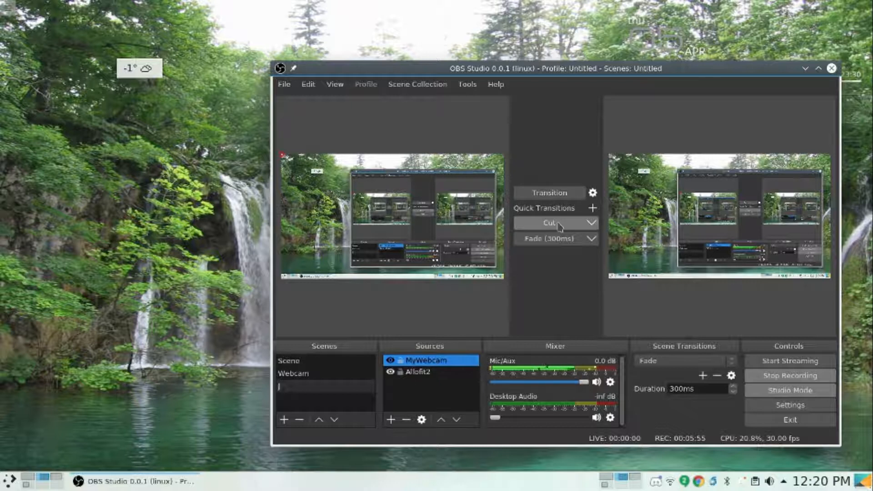
left_click(294, 373)
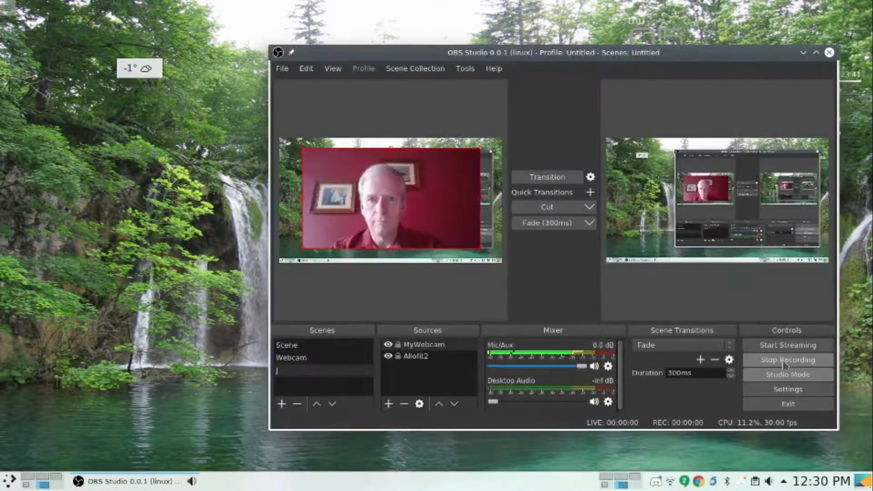
- Resize the MyWebcam box and move it to the bottom-right corner of the preview
left_click(787, 360)
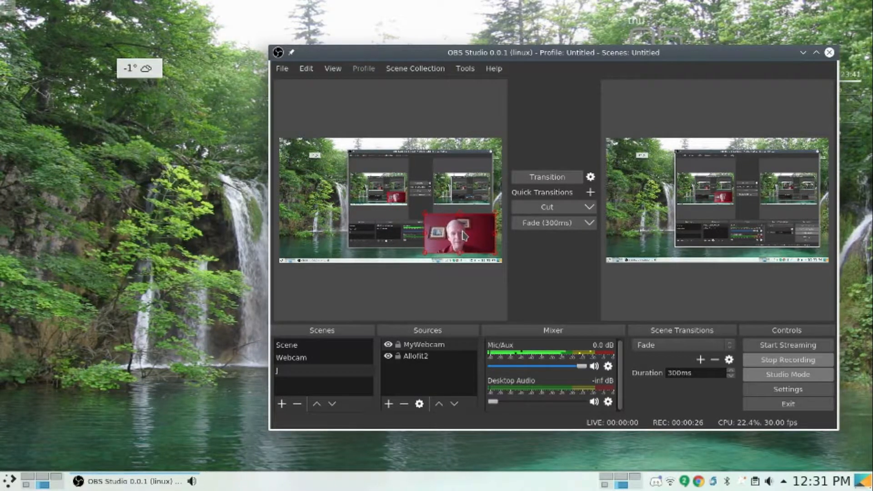
left_click(291, 358)
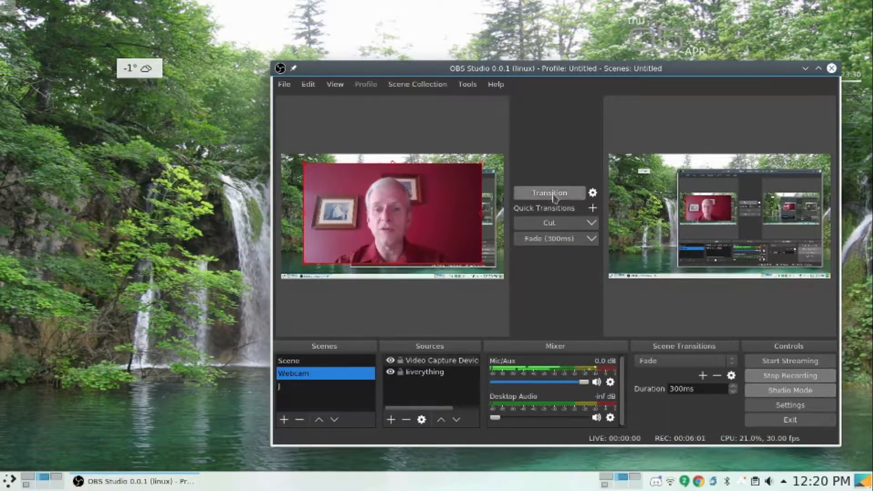